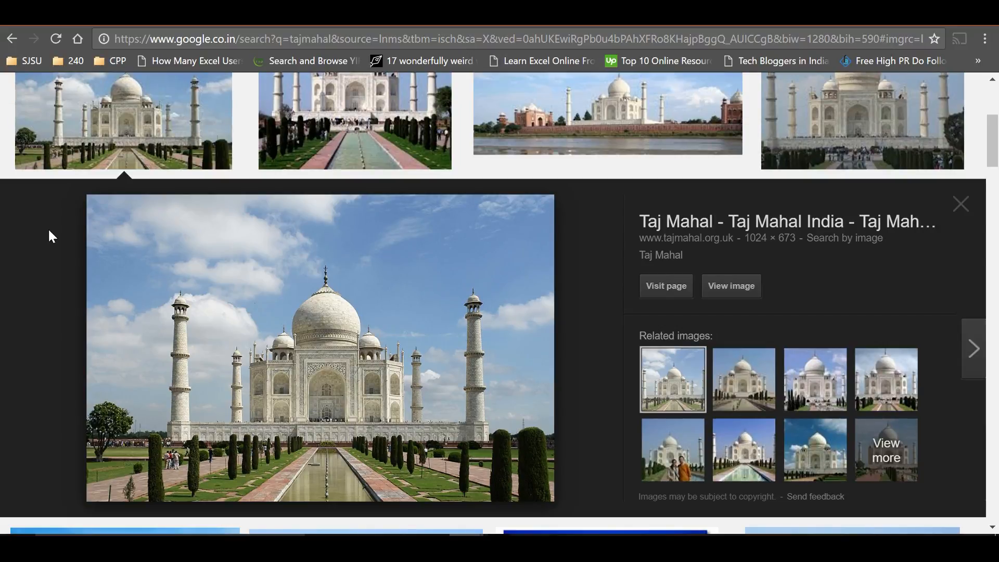
Step: Navigate the tab to images.google.com to load the empty Google Images start page
{"action": "left_click", "coordinate": [11, 38]}
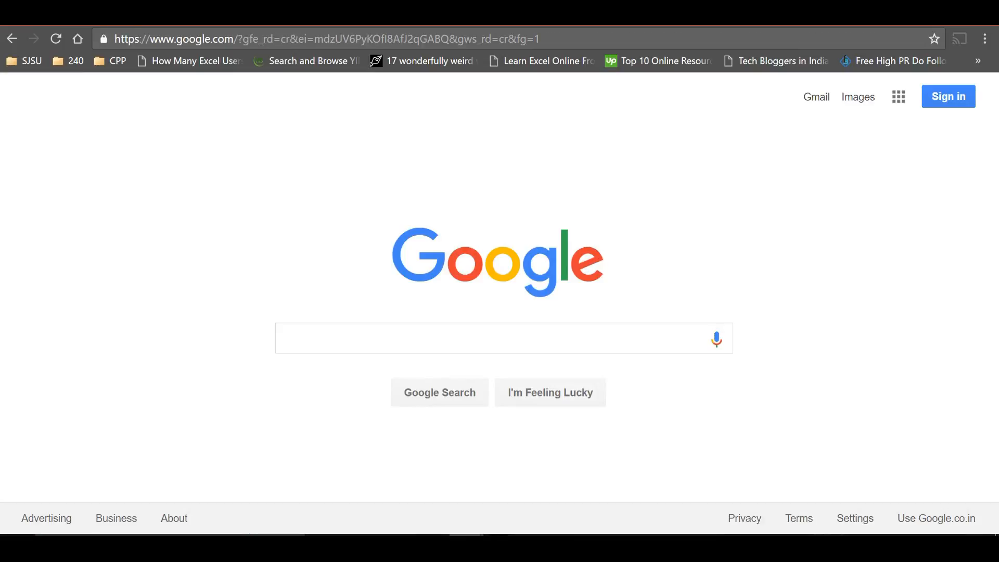
{"action": "mouse_move", "coordinate": [402, 169]}
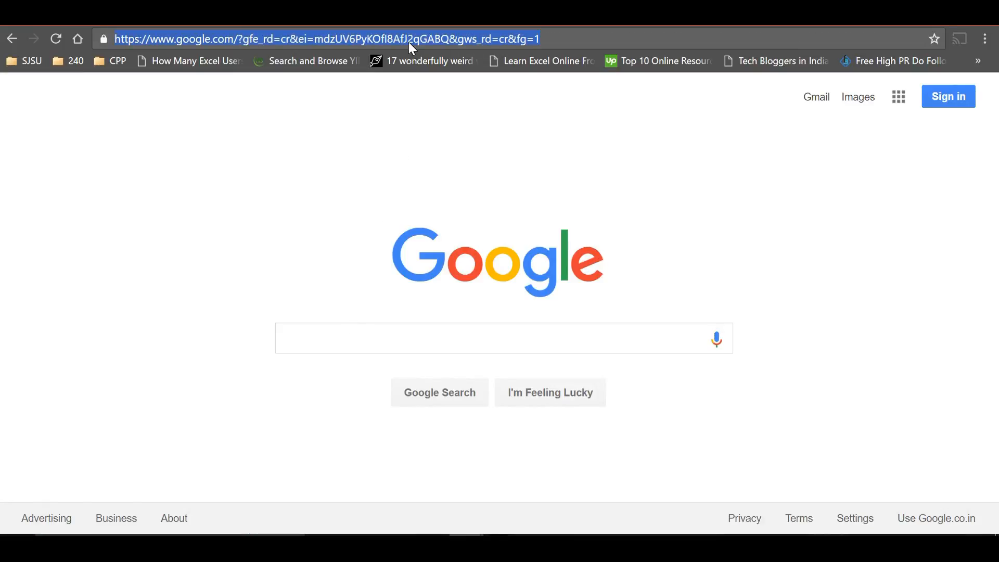
{"action": "type", "text": "images.google.com/?gws_rd=ssl"}
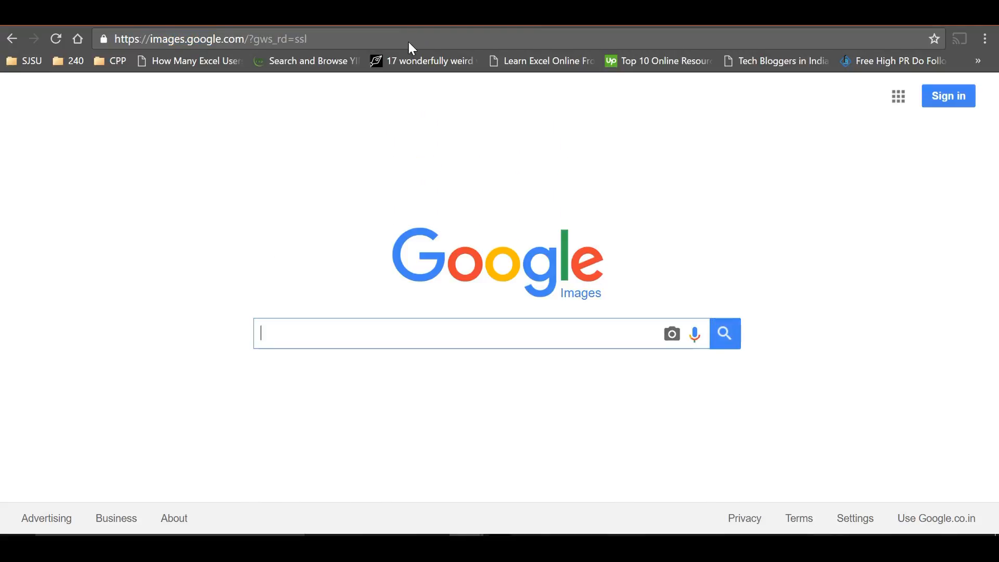
{"action": "mouse_move", "coordinate": [671, 333]}
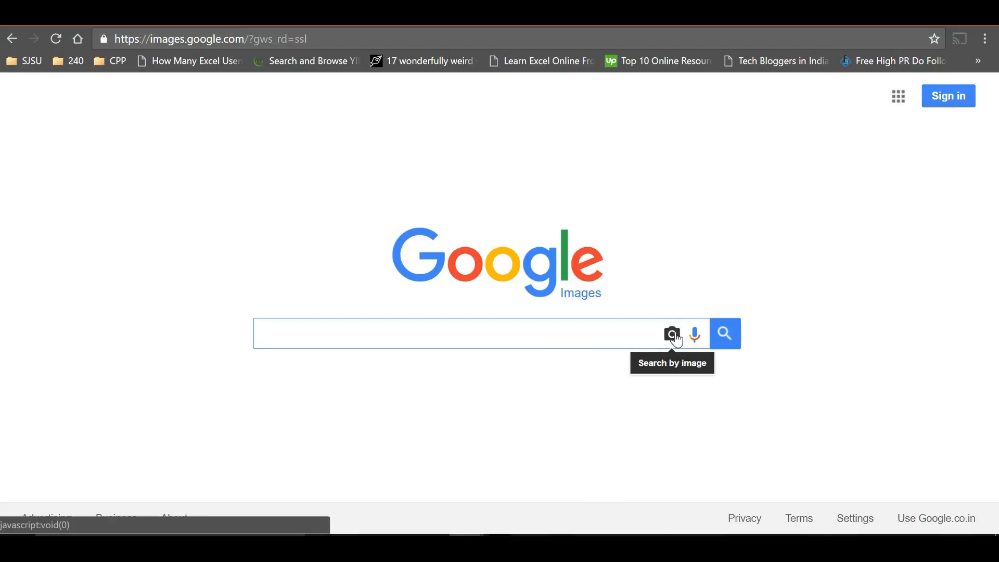
Step: Start a search by image via Upload an image, opening the Choose File picker
{"action": "left_click", "coordinate": [671, 333]}
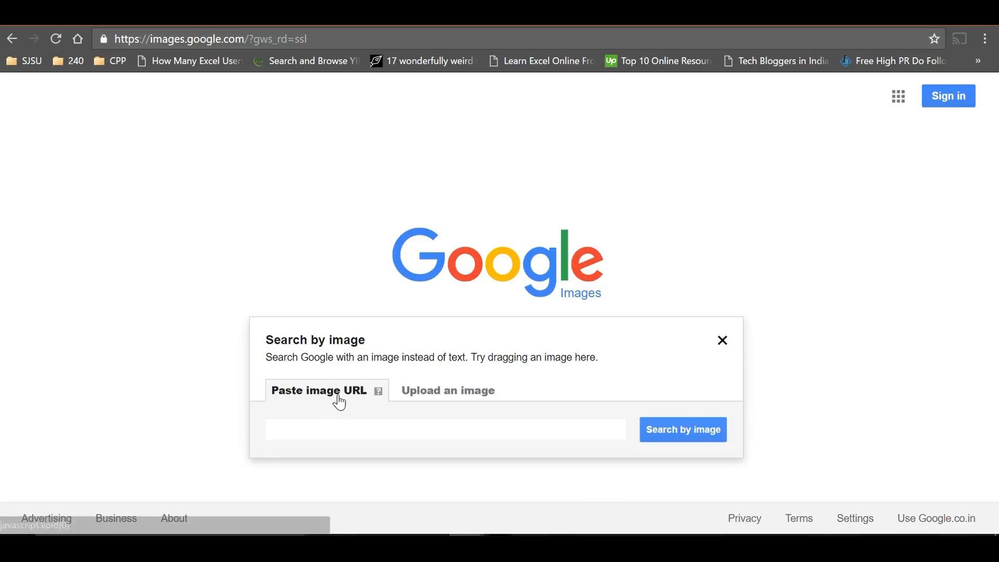
{"action": "left_click", "coordinate": [426, 390]}
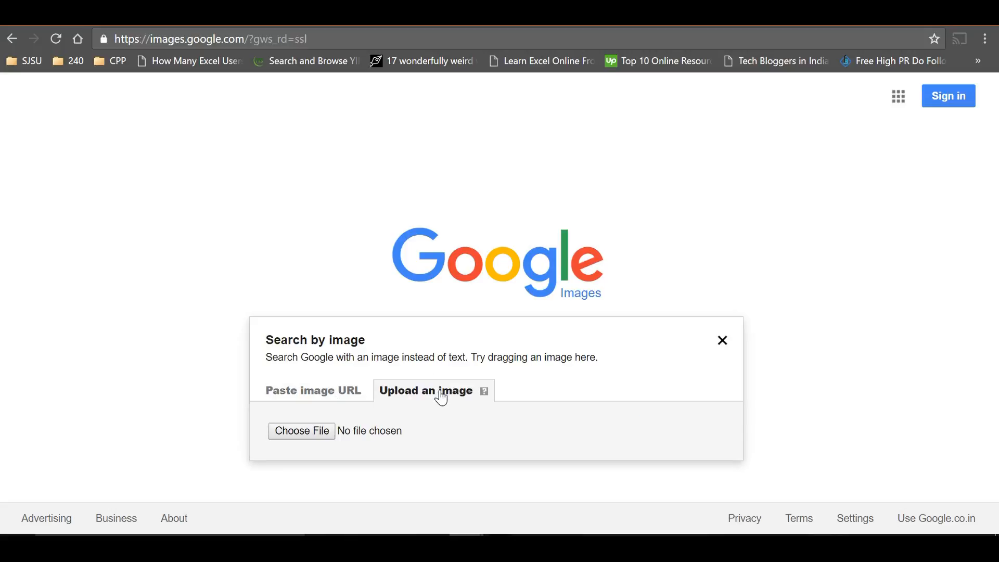
{"action": "mouse_move", "coordinate": [512, 430]}
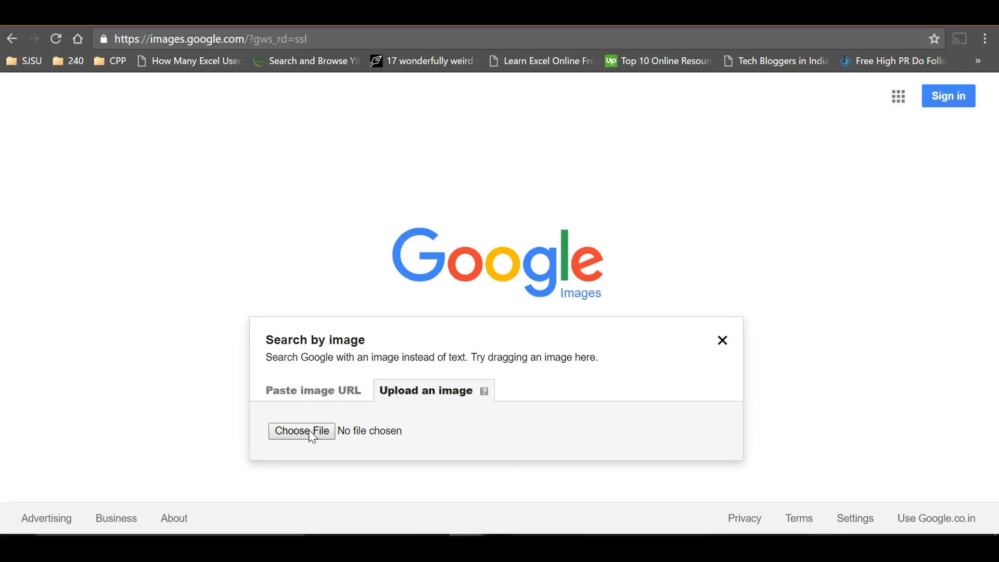
{"action": "left_click", "coordinate": [302, 431]}
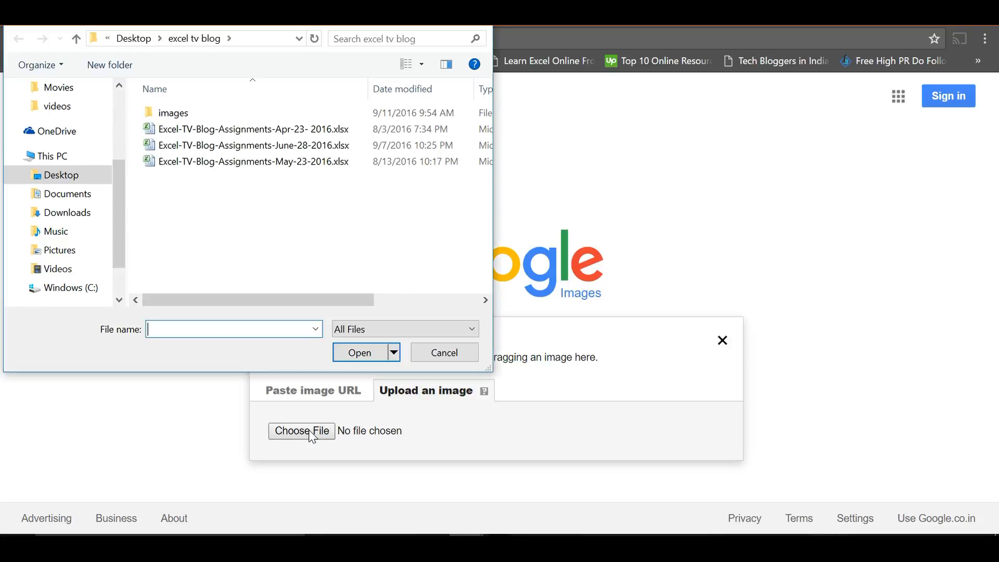
Step: Drop tajmahal.jpeg from the images folder onto Google Images, getting 'Best guess: taj mahal' results
{"action": "left_click", "coordinate": [443, 353]}
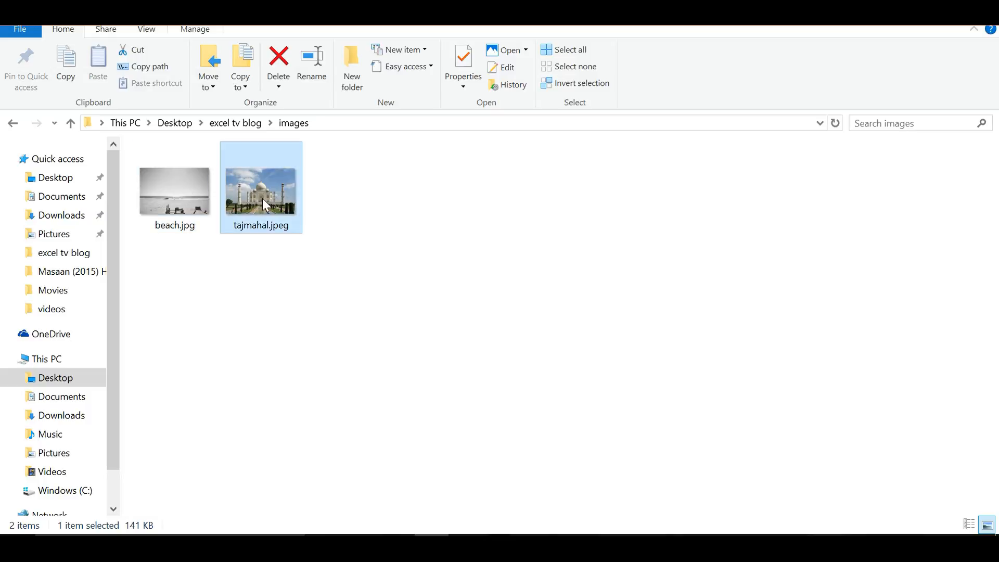
{"action": "double_click", "coordinate": [260, 186]}
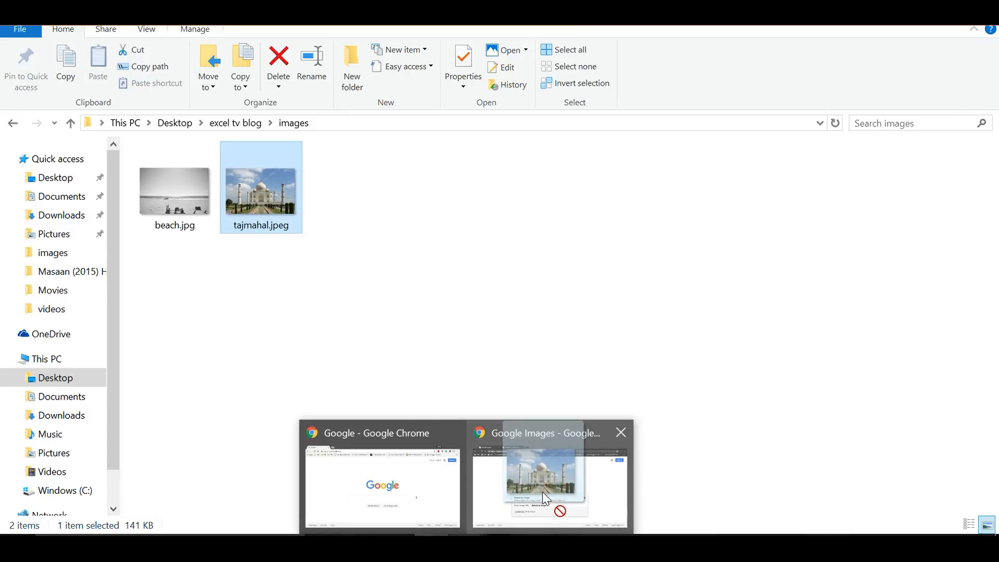
{"action": "left_click_drag", "start_coordinate": [261, 187], "coordinate": [406, 411]}
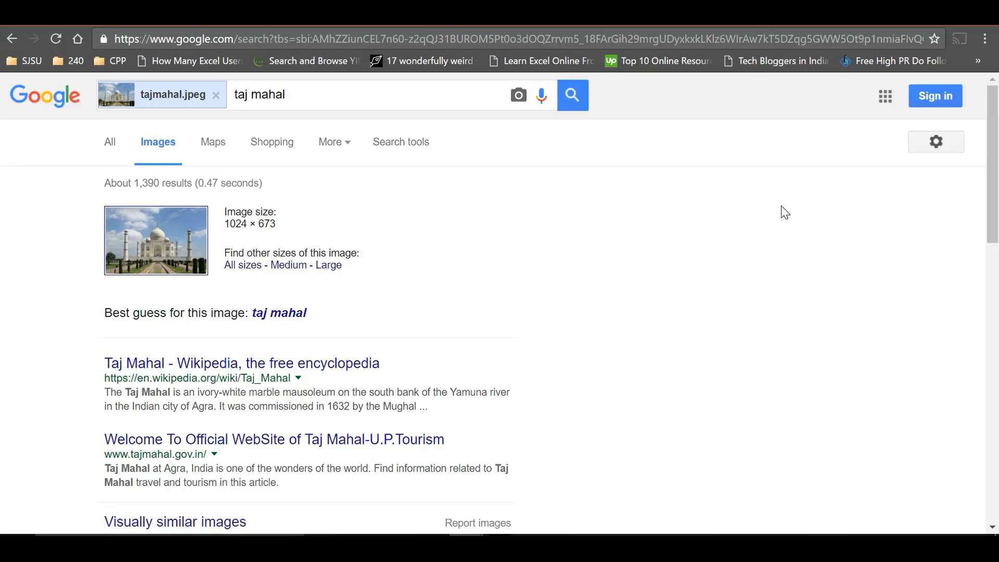
Step: Scroll through the Taj Mahal matches, then return to the empty Google Images start page
{"action": "scroll", "scroll_direction": "down", "scroll_amount": 3}
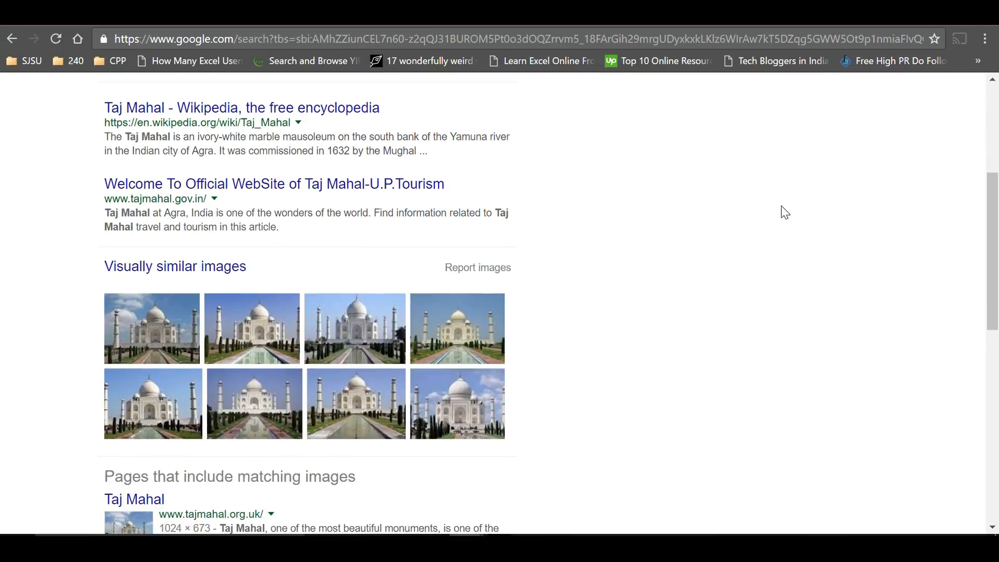
{"action": "scroll", "scroll_direction": "down", "scroll_amount": 3}
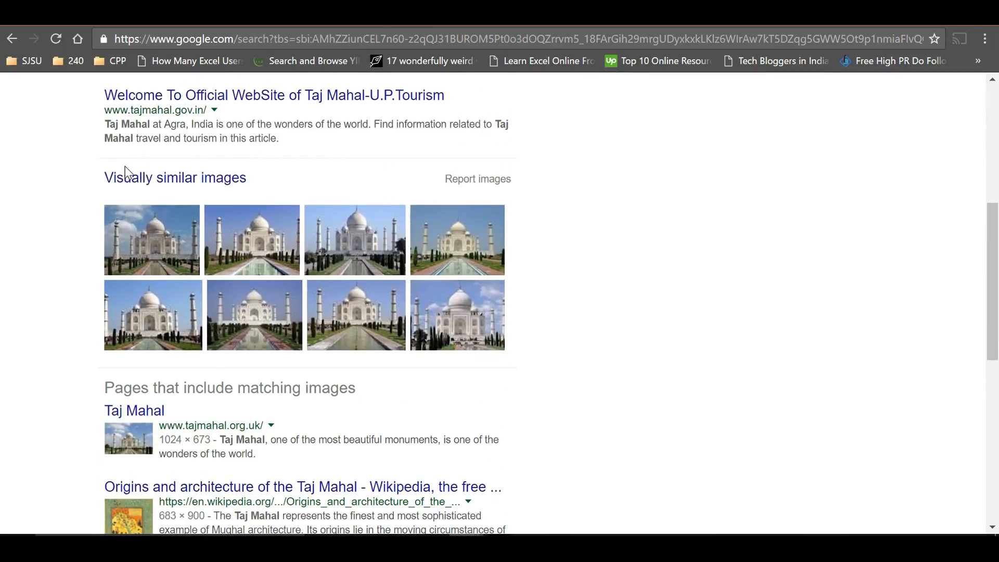
{"action": "scroll", "scroll_direction": "down", "scroll_amount": 3}
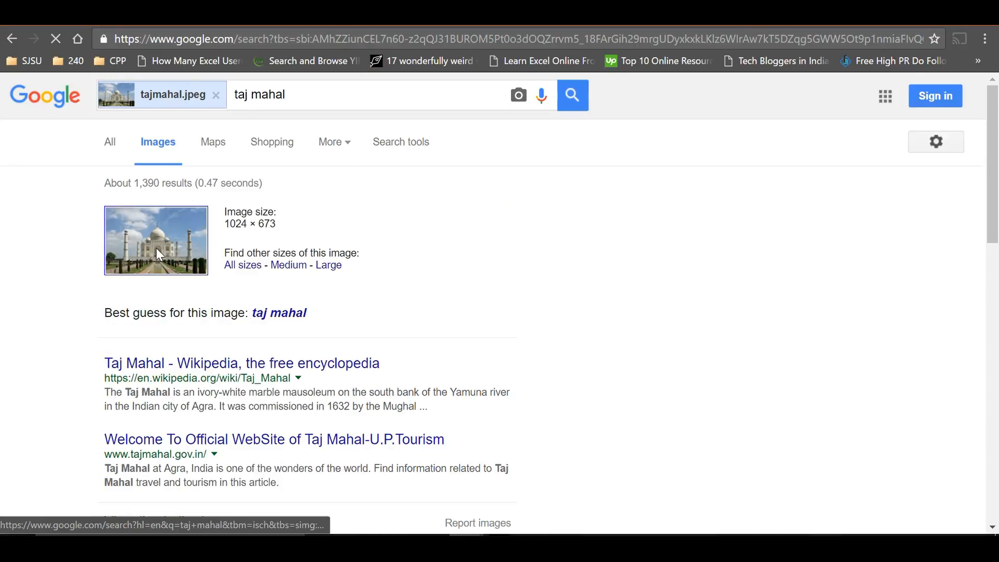
{"action": "left_click", "coordinate": [155, 240]}
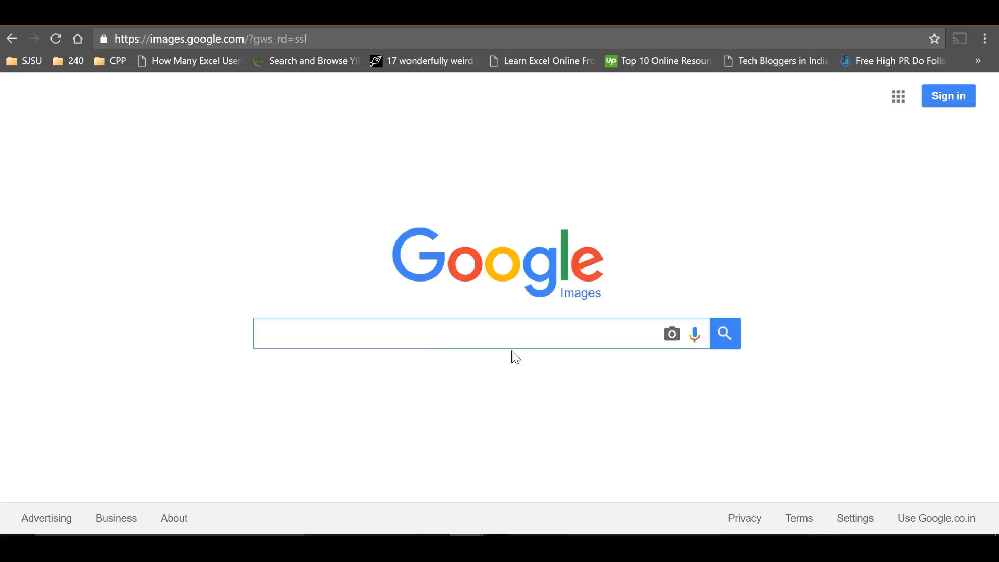
Step: Search by the pasted data:image URL, again getting 'Best guess: taj mahal' for the 277 × 182 picture
{"action": "left_click", "coordinate": [671, 333]}
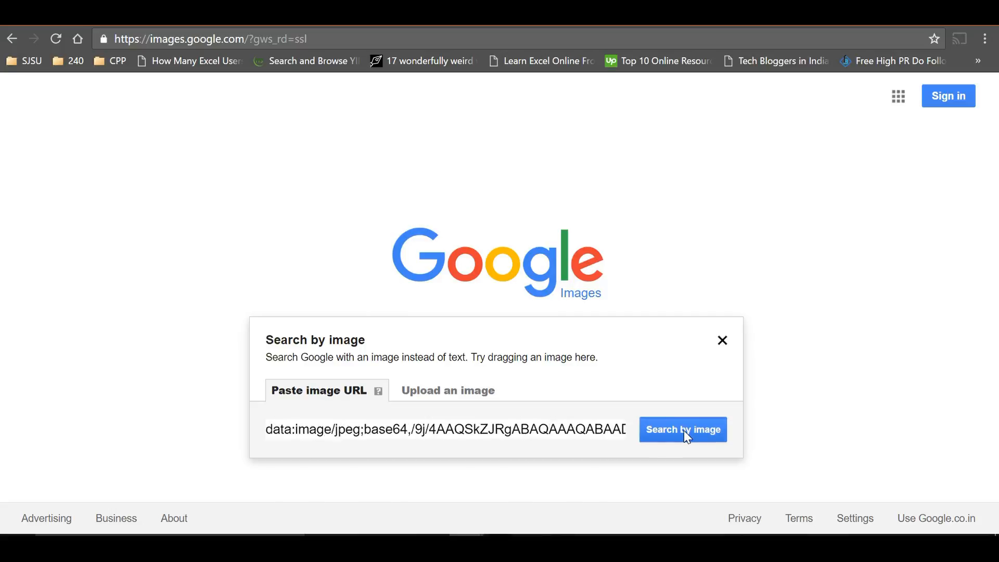
{"action": "left_click", "coordinate": [682, 430]}
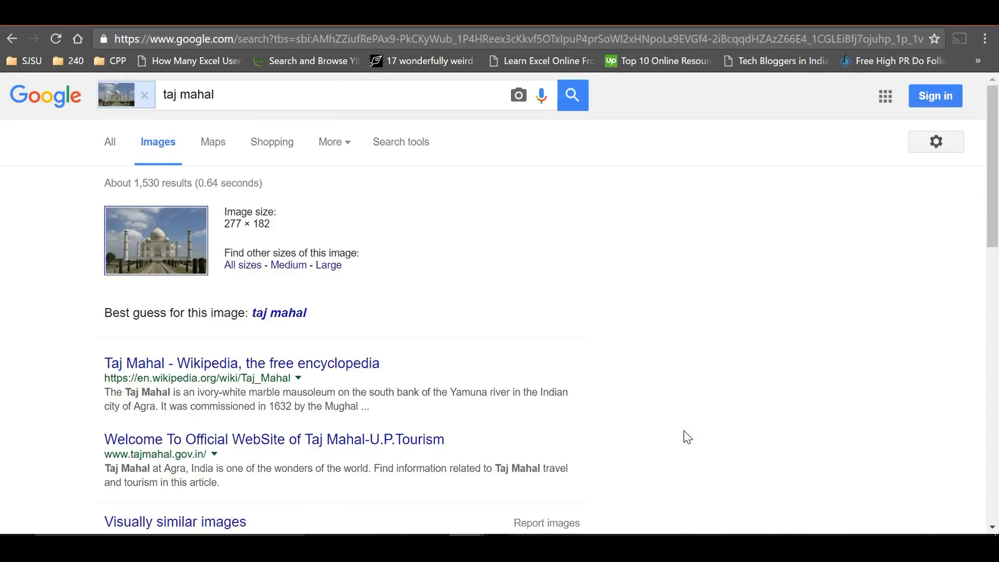
{"action": "scroll", "scroll_direction": "down", "scroll_amount": 3}
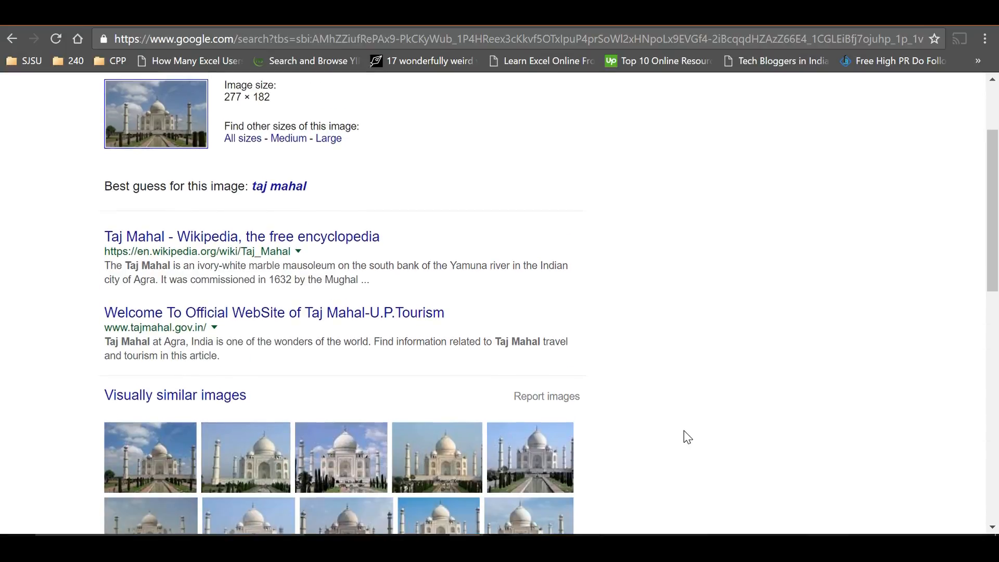
{"action": "scroll", "scroll_direction": "down", "scroll_amount": 3}
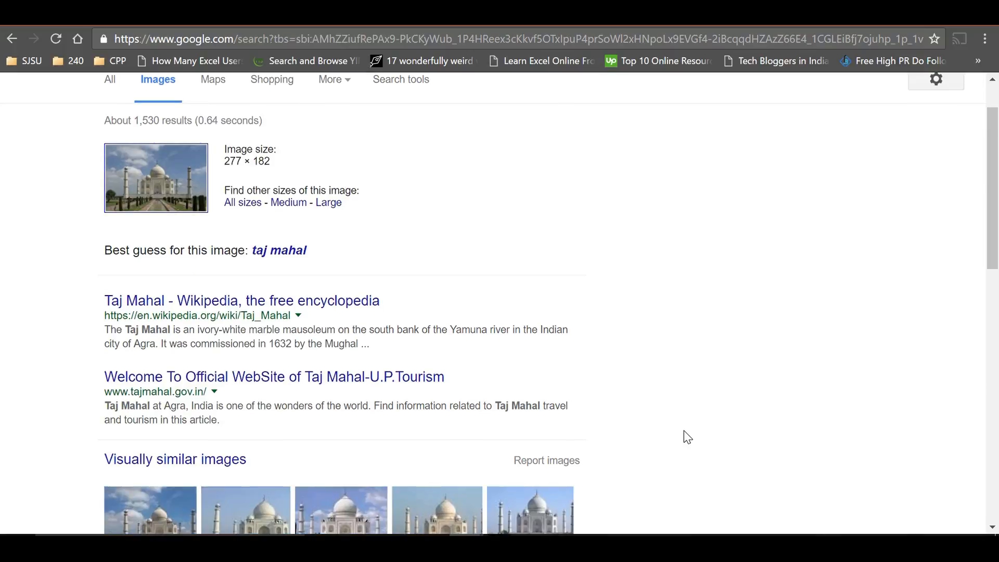
{"action": "scroll", "scroll_direction": "down", "scroll_amount": 3}
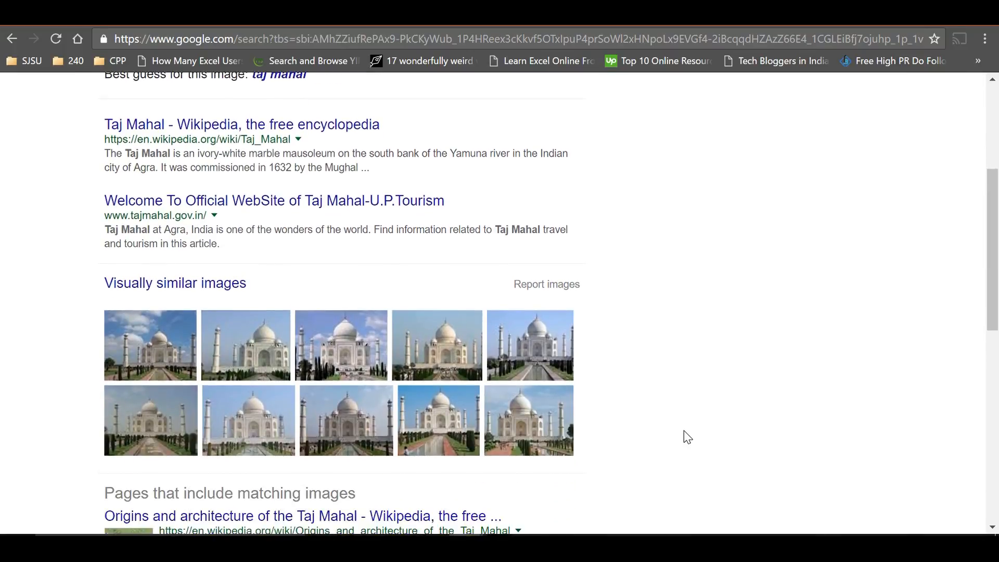